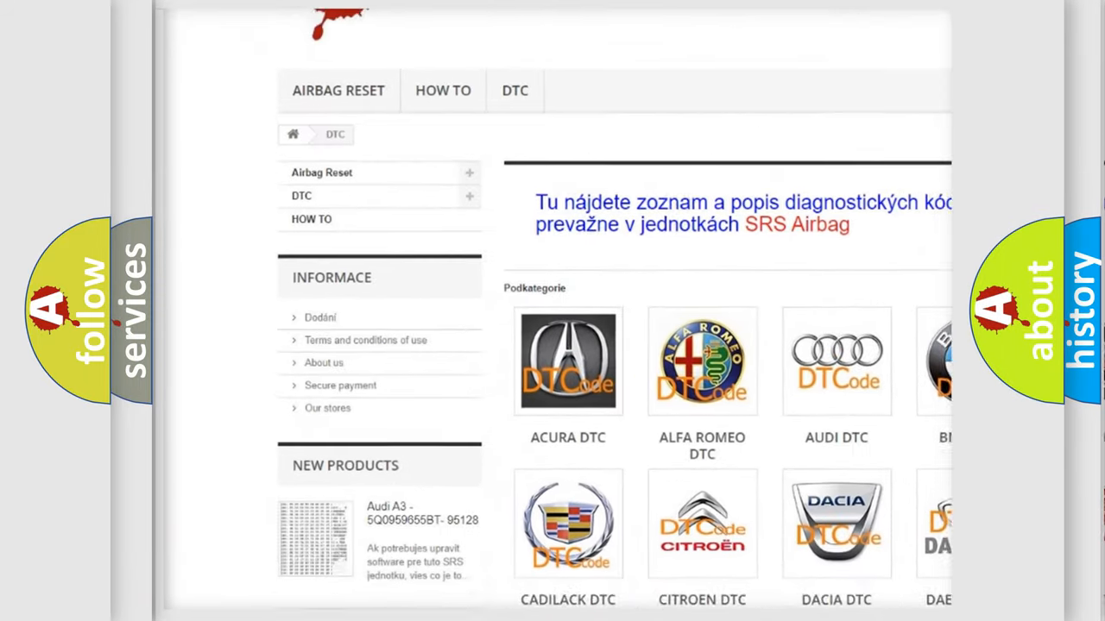
- Scroll to the P0033 definition: PCM detects an open Turbocharger Surge Valve Control circuit for 05 seconds
scroll("down", 3)
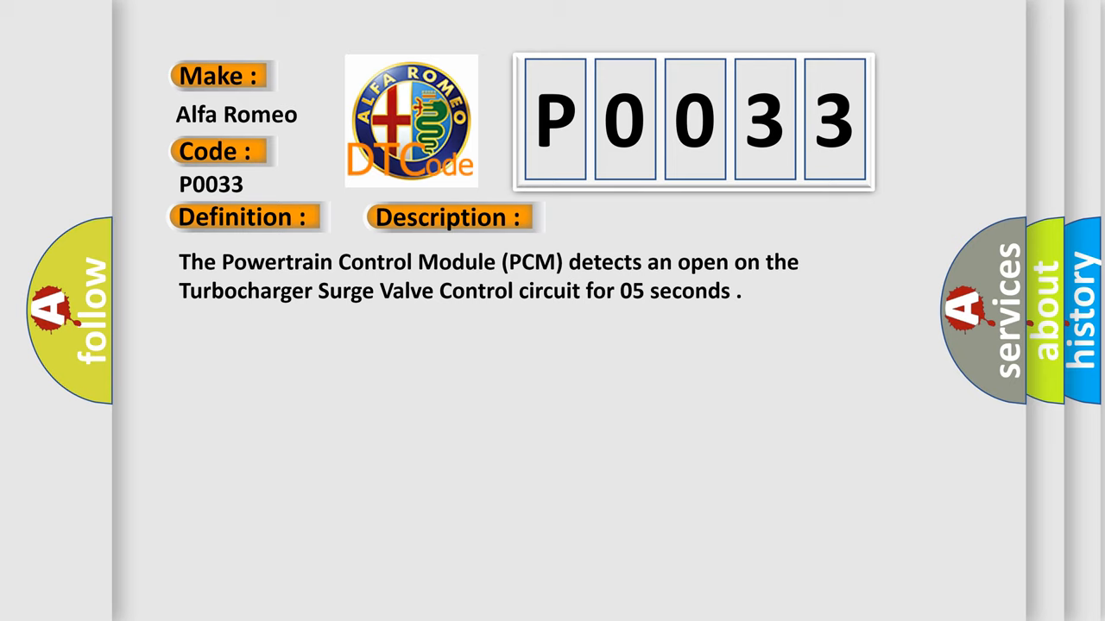
- Advance to the Cause slide listing the fused ASD relay output circuit, surge valve and PCM
left_click(631, 218)
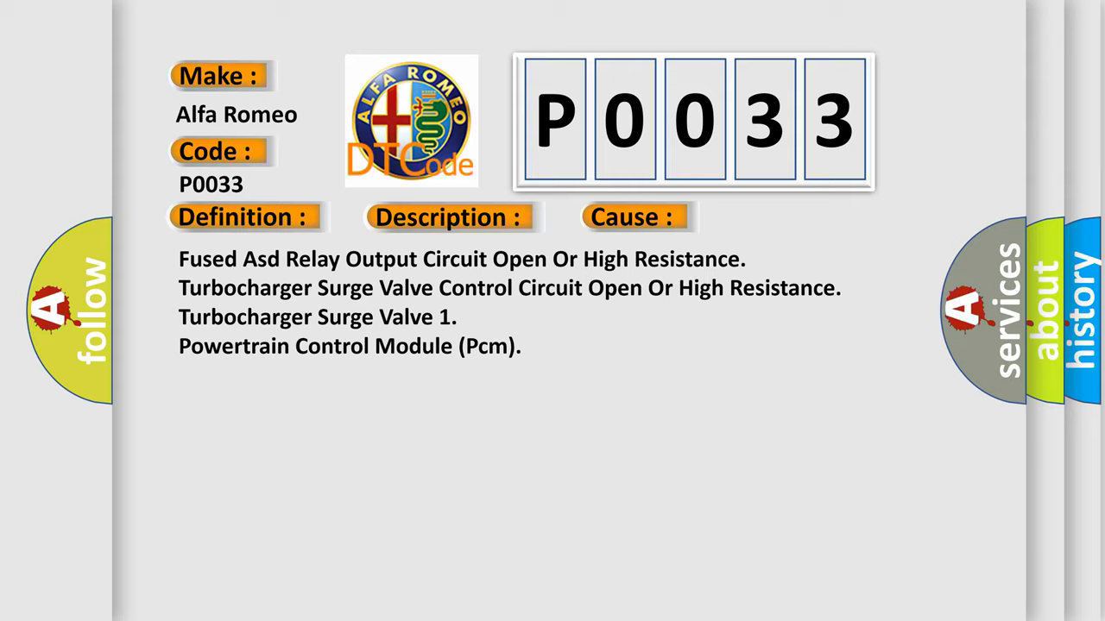